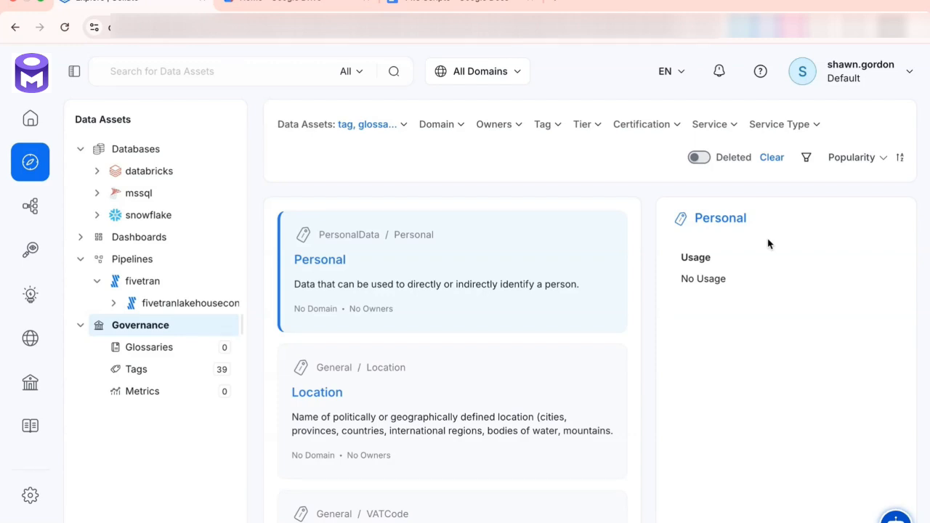
mouse_move(220, 358)
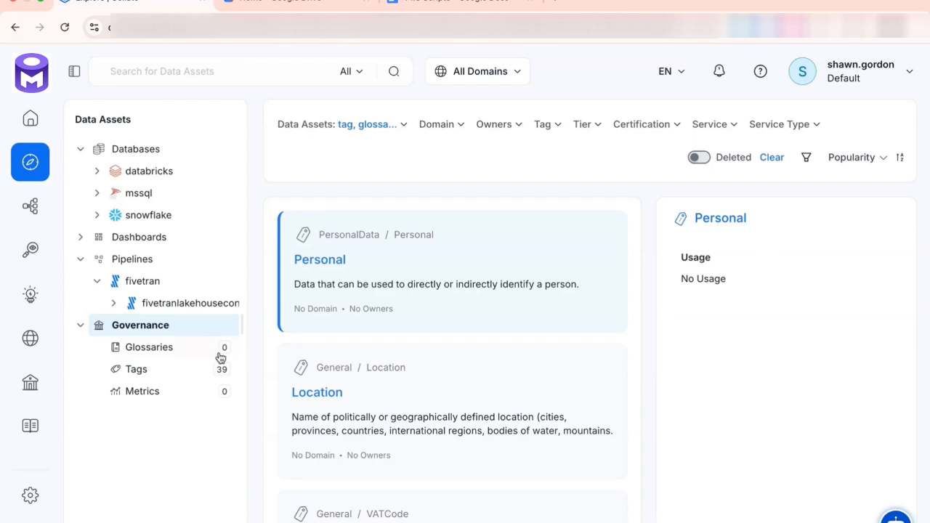
Step: Ask Claude 'Can you create an ecommerce glossary?' and send the request
click(149, 346)
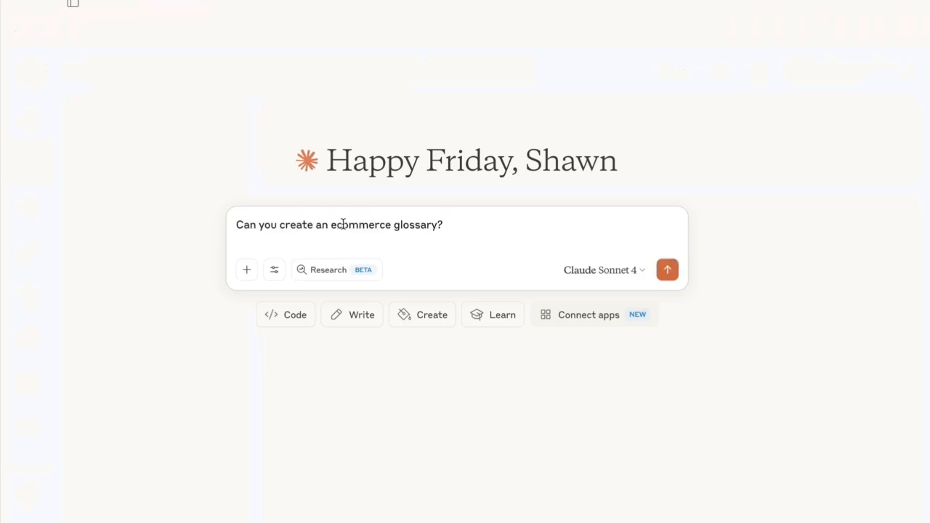
click(667, 269)
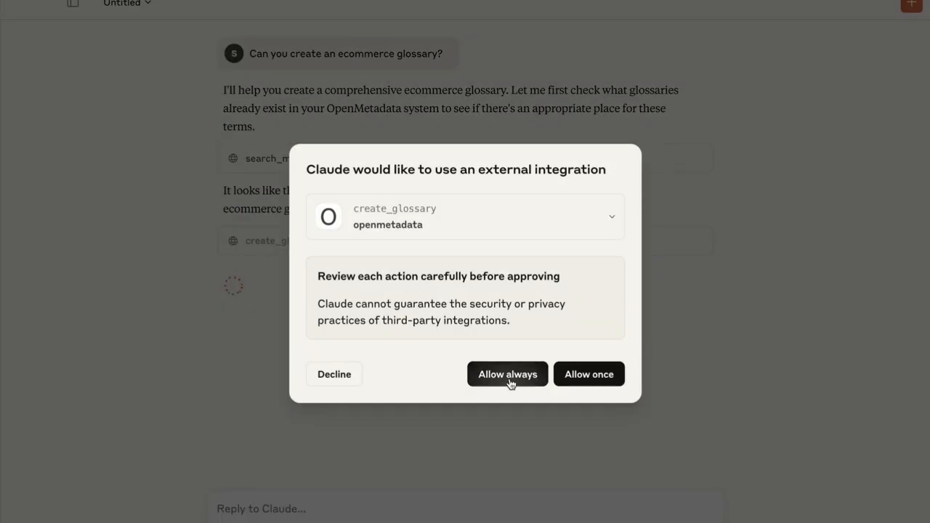
Step: Always allow create_glossary, then review Claude's summary of the 12 created ecommerce terms
click(508, 373)
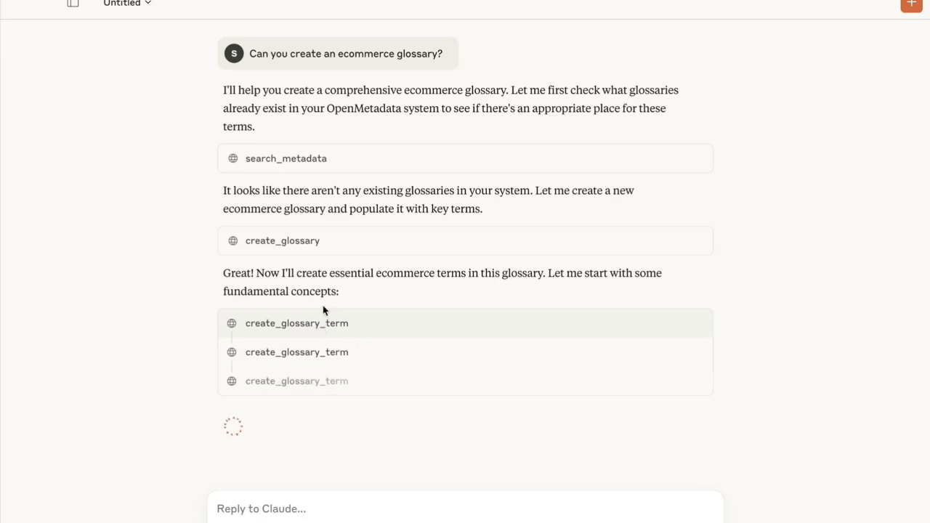
scroll(down, 3)
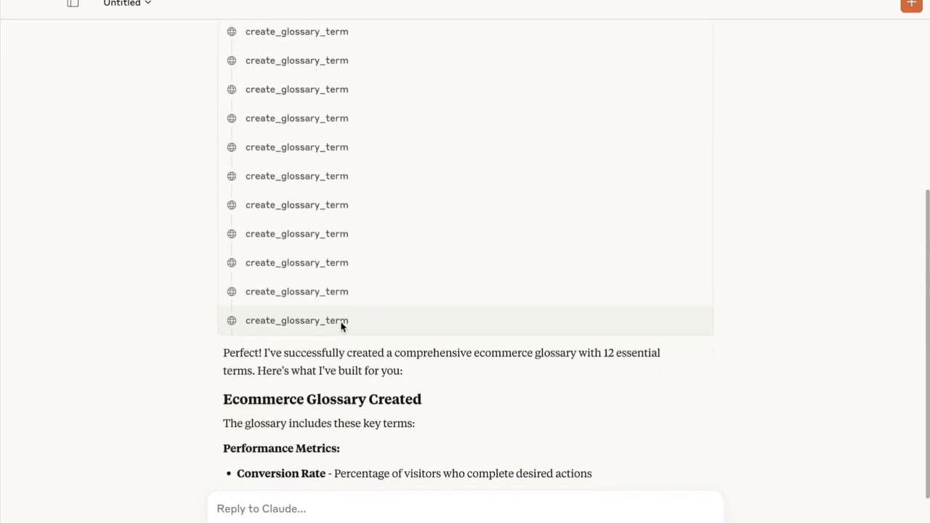
scroll(down, 3)
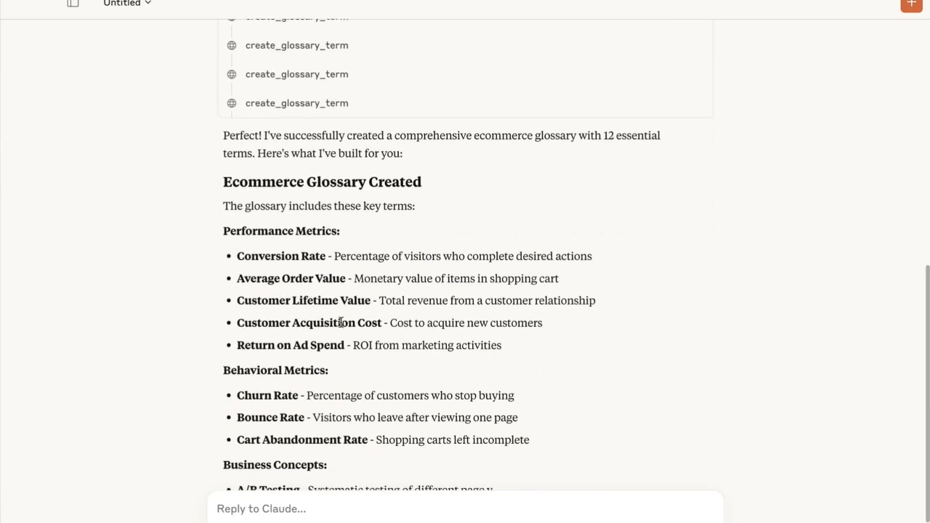
scroll(down, 3)
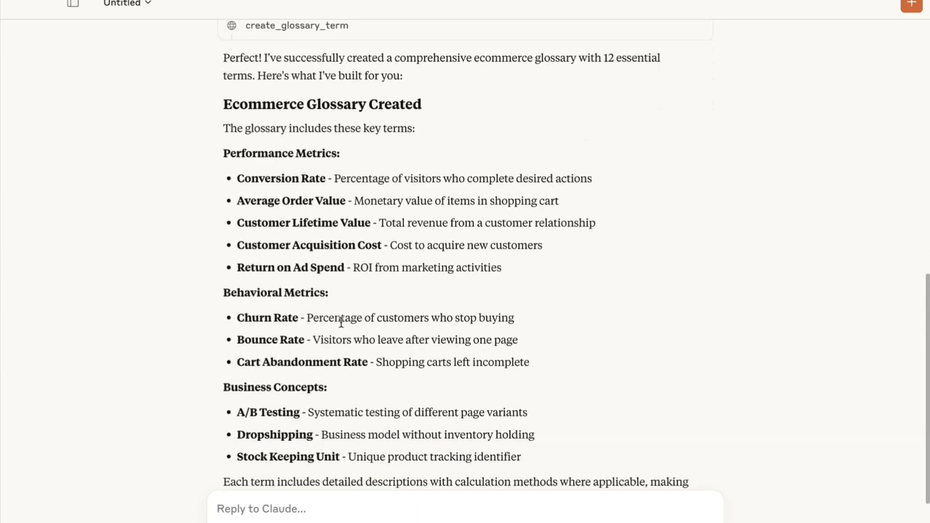
scroll(down, 3)
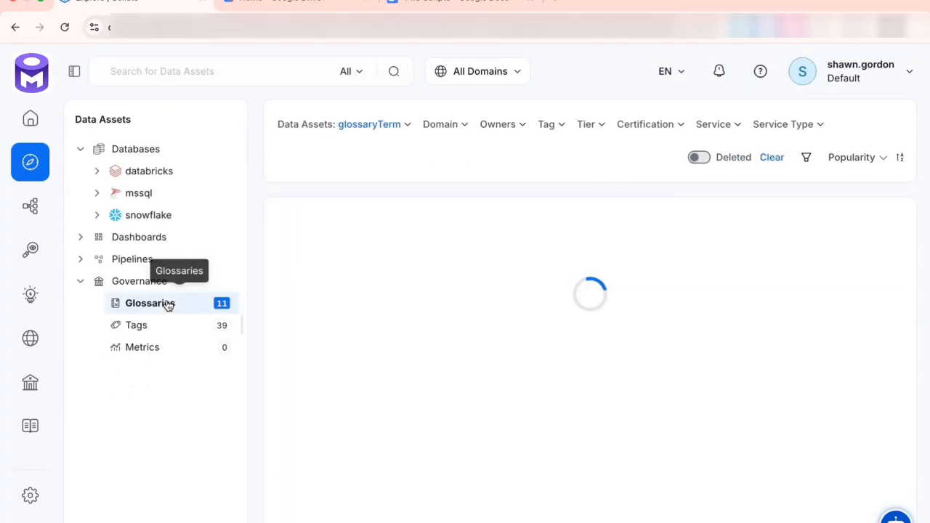
Step: Browse Explore Glossaries results for terms like Conversion Rate, Dropshipping and Customer Acquisition Cost
click(149, 303)
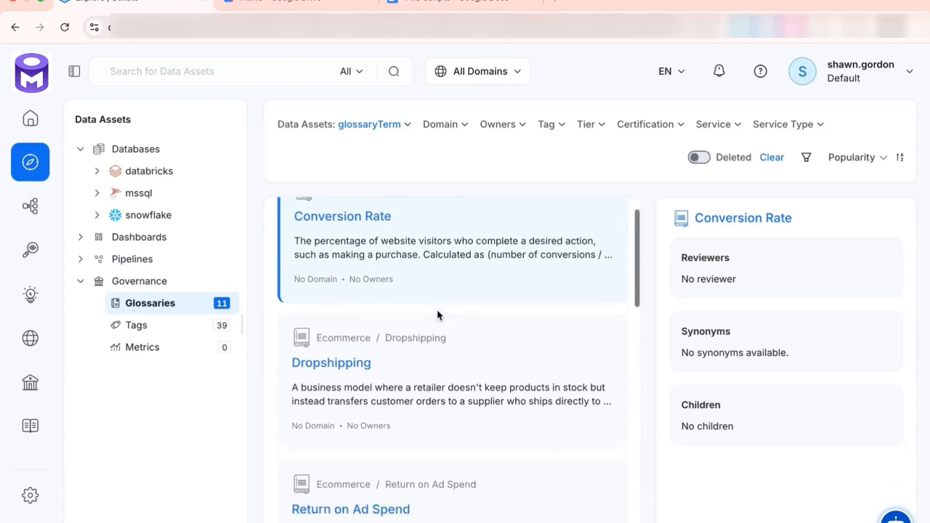
scroll(down, 3)
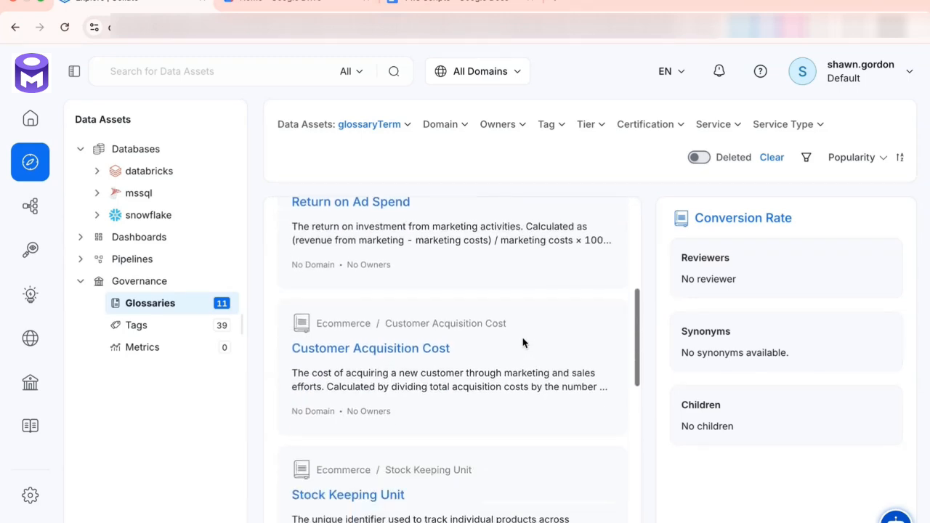
scroll(down, 3)
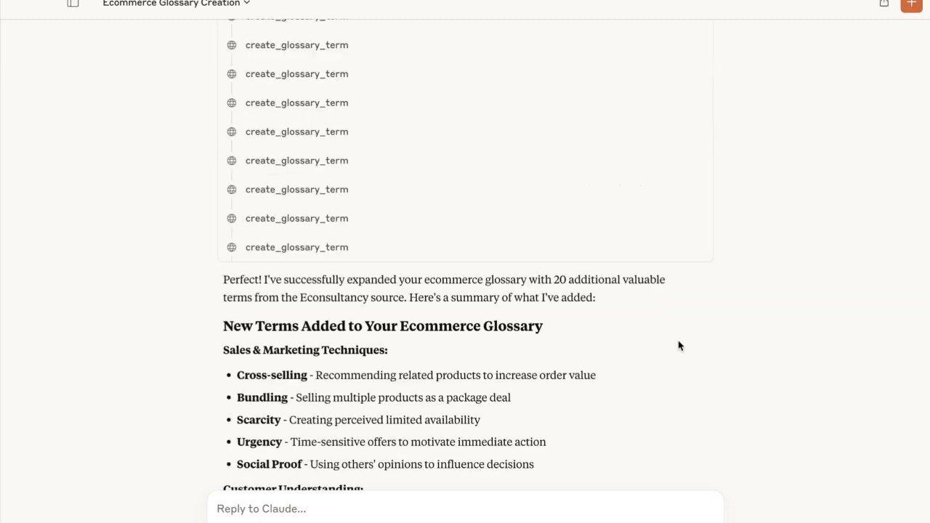
Step: Review Claude's summary of the 20 added Econsultancy terms, including Cross-selling and Bundling
scroll(down, 3)
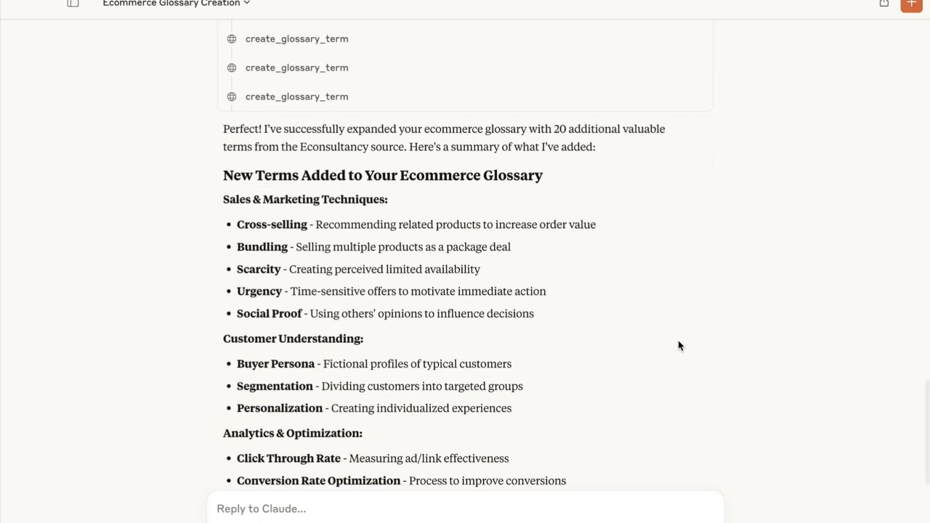
scroll(down, 3)
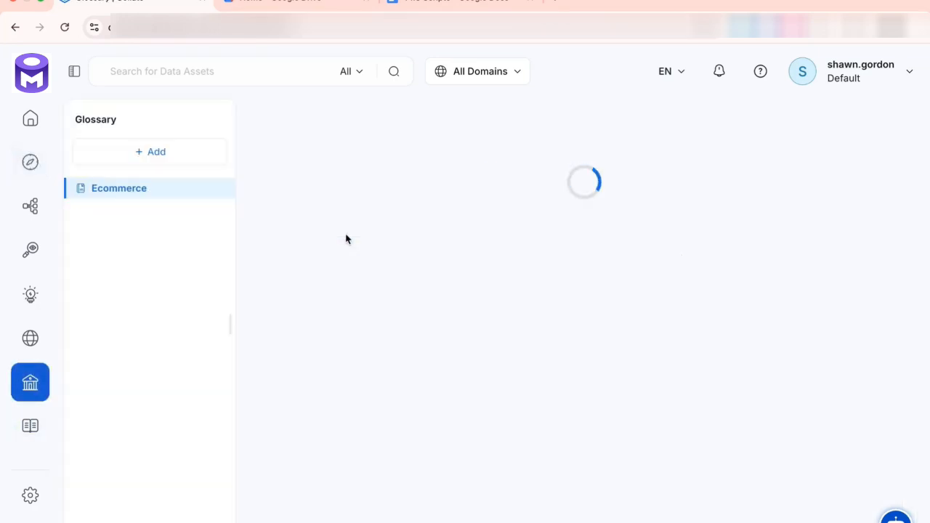
Step: Open the Ecommerce glossary and browse its approved terms, including Bundling, Buyer Persona and Cross-selling
click(118, 188)
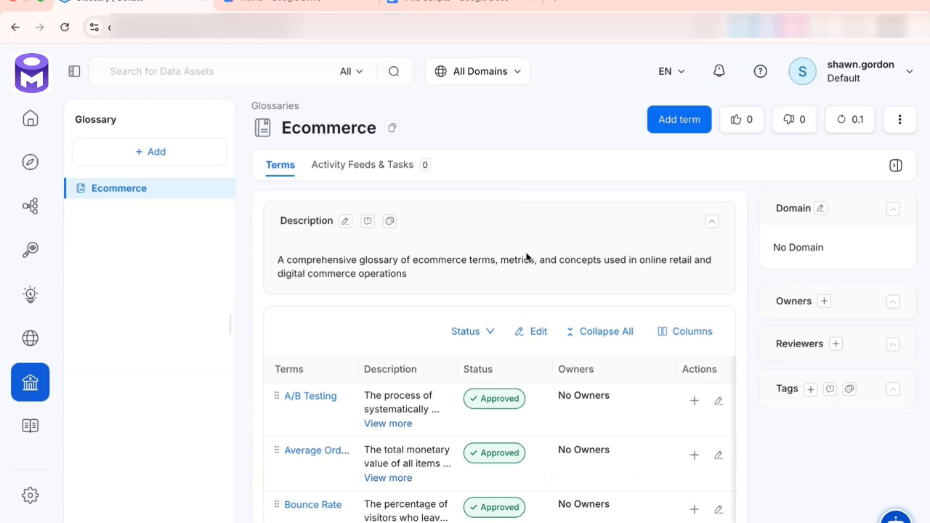
scroll(down, 3)
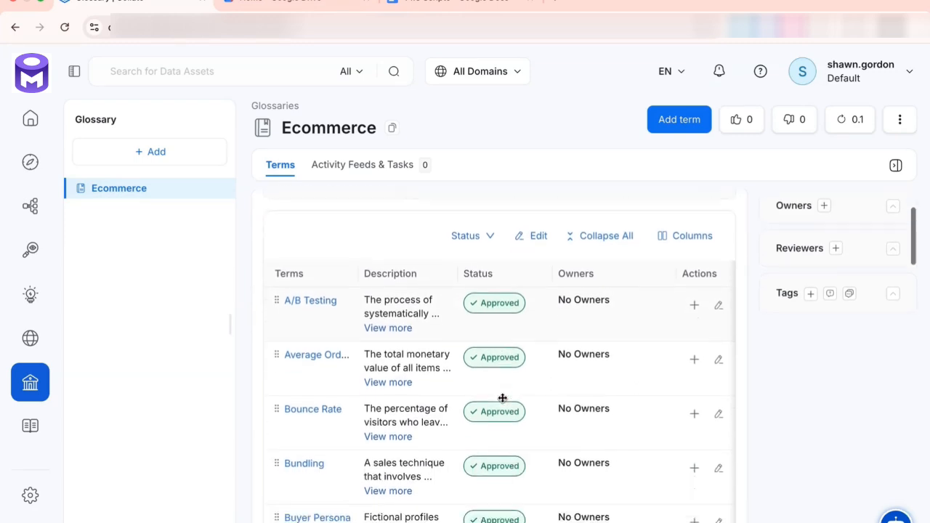
scroll(down, 3)
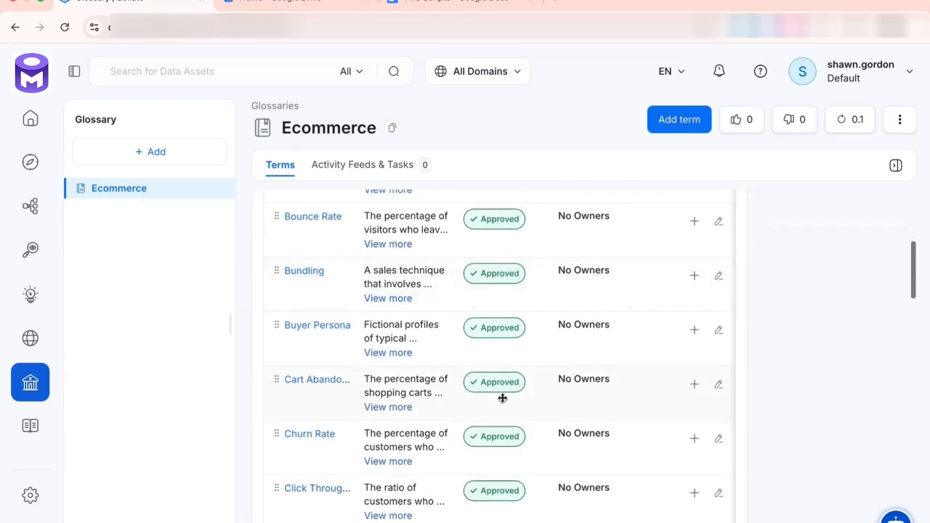
scroll(down, 3)
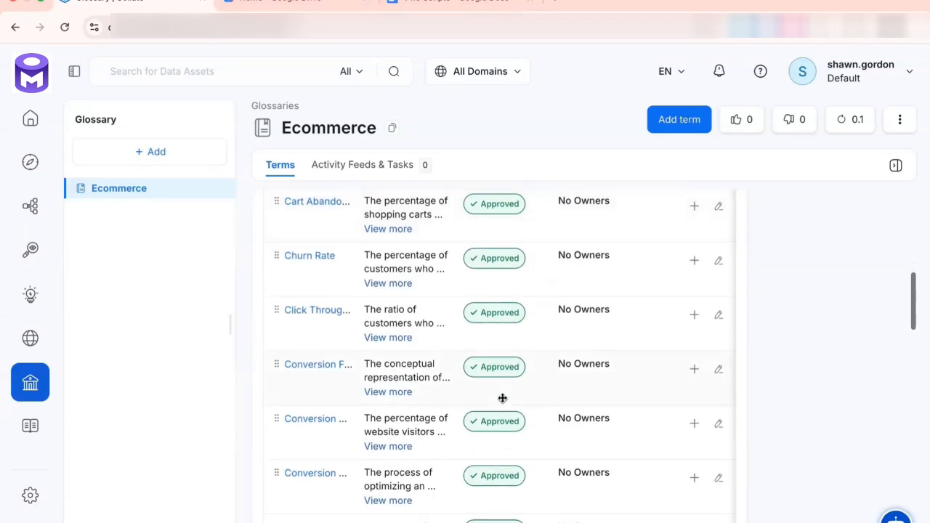
scroll(down, 3)
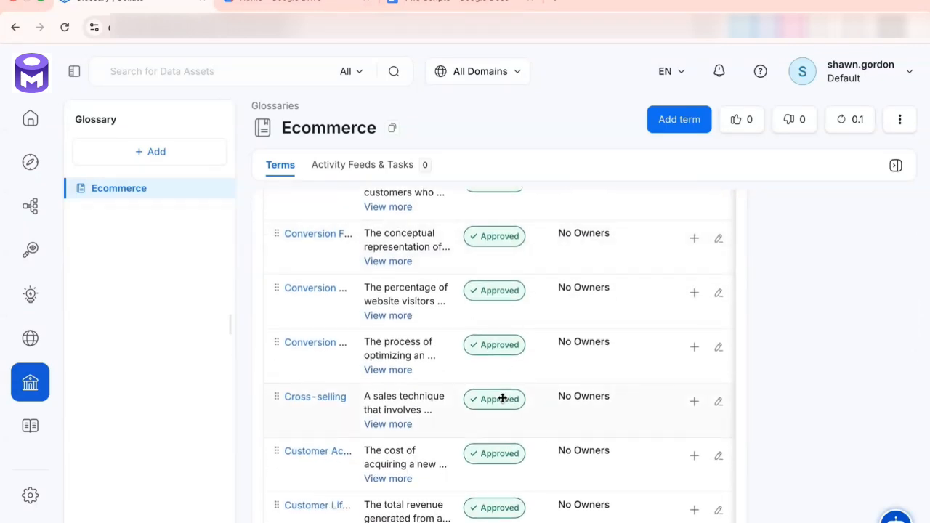